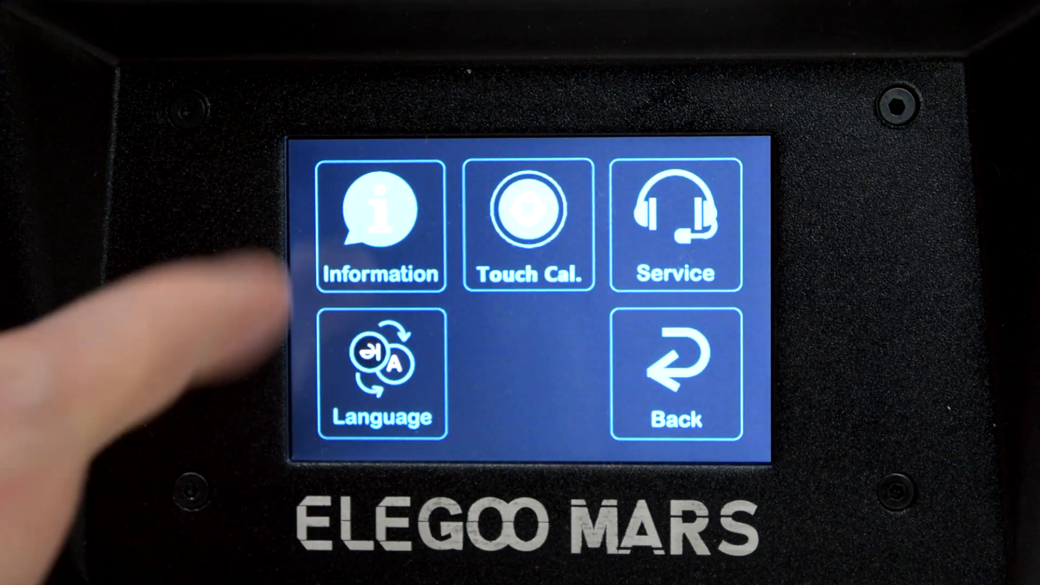
Scroll the SLA print results to reveal chess pieces, lattice cubes and miniatures.
left_click(381, 229)
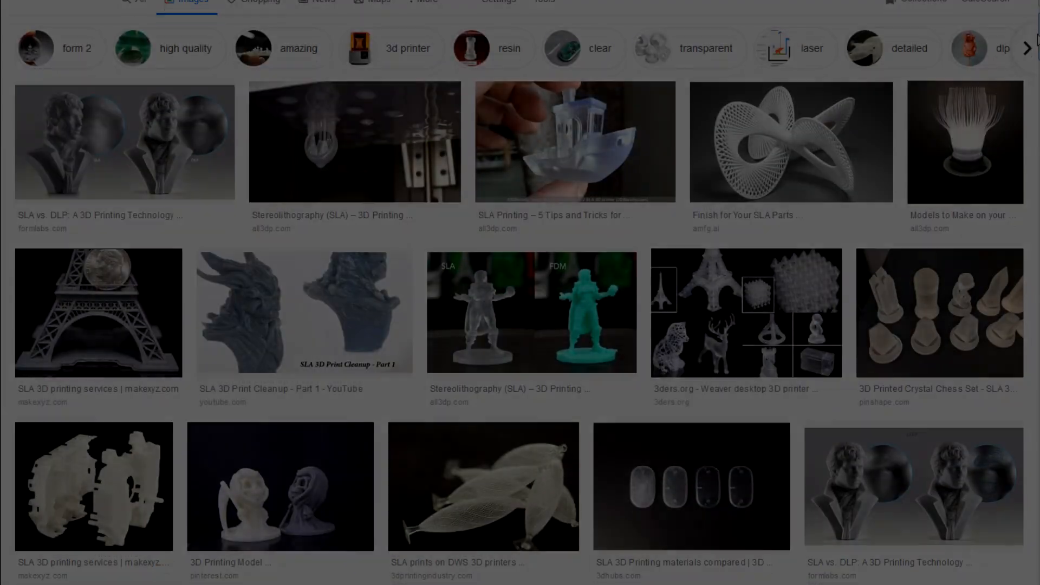
scroll("down", 3)
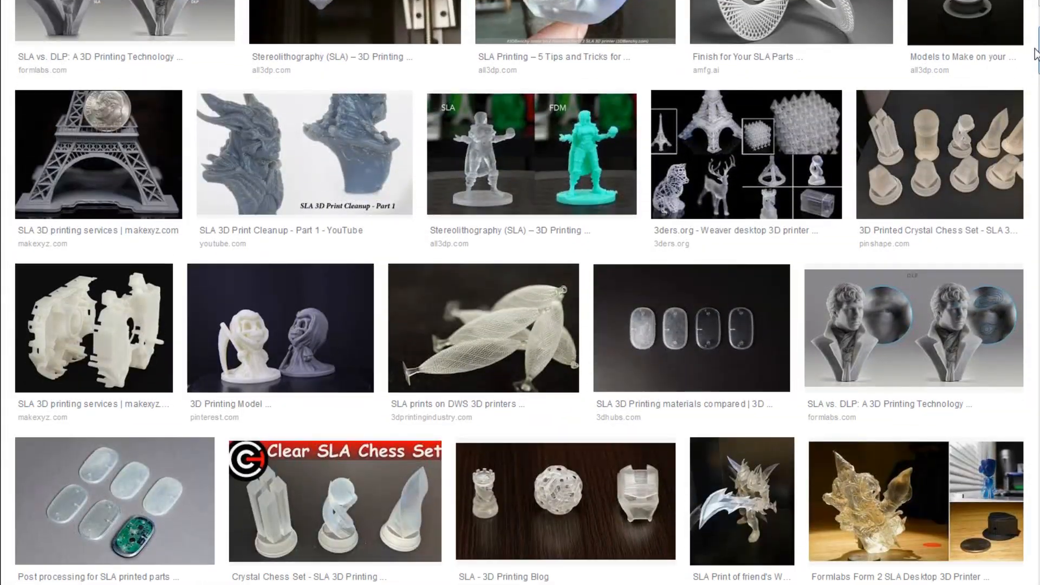
scroll("down", 3)
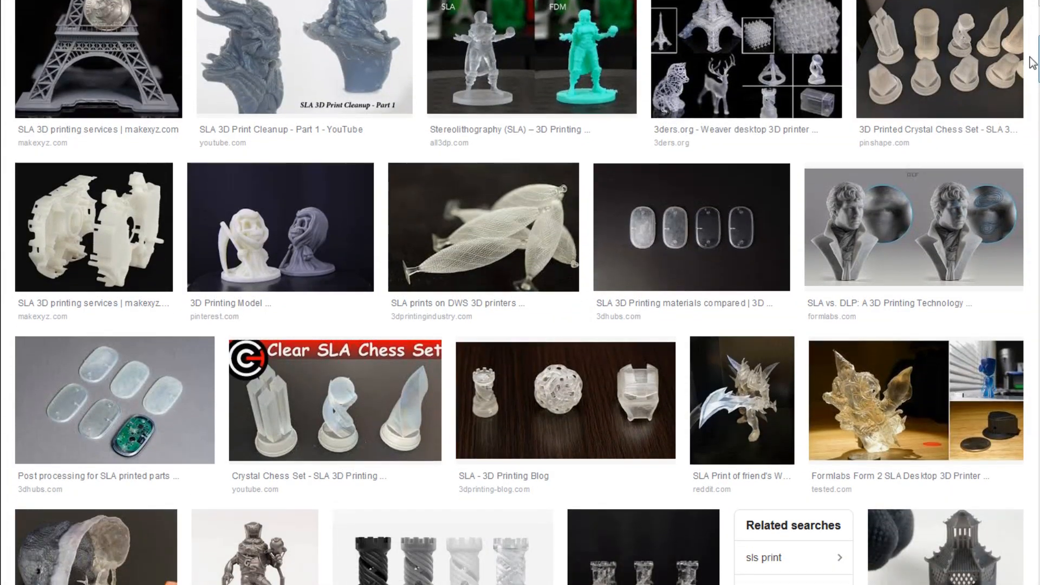
scroll("down", 3)
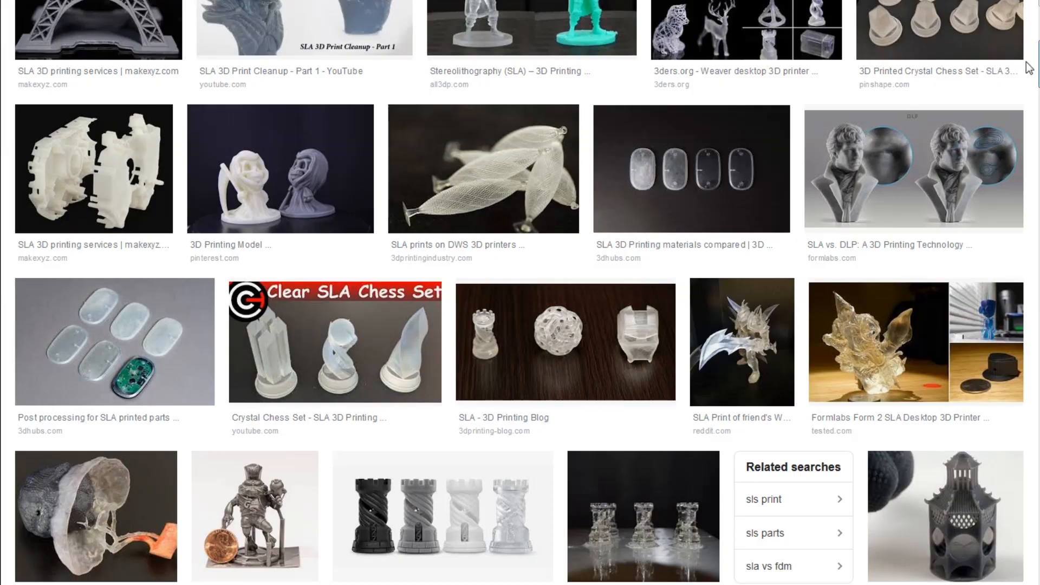
scroll("down", 3)
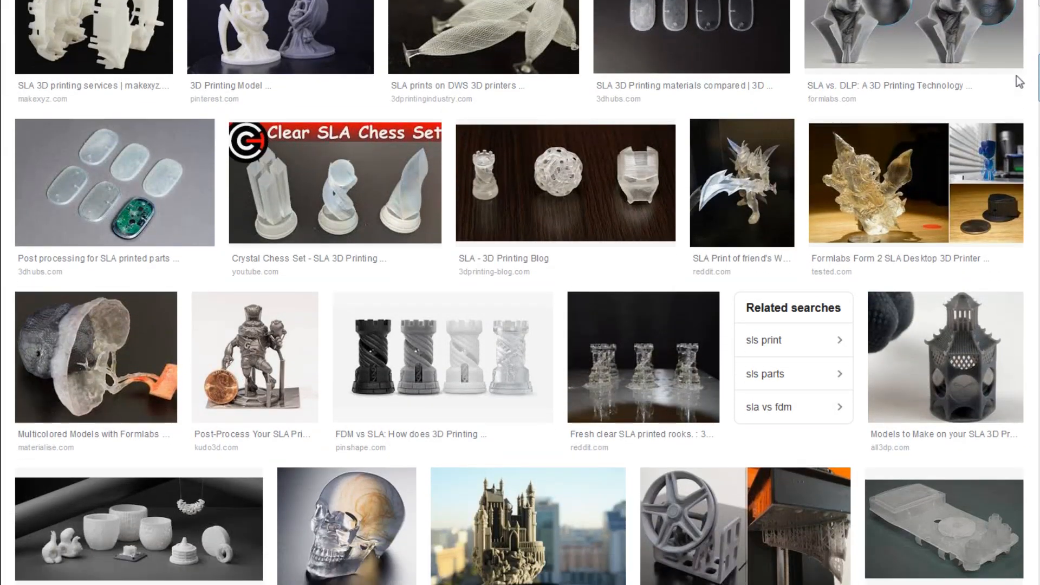
scroll("down", 3)
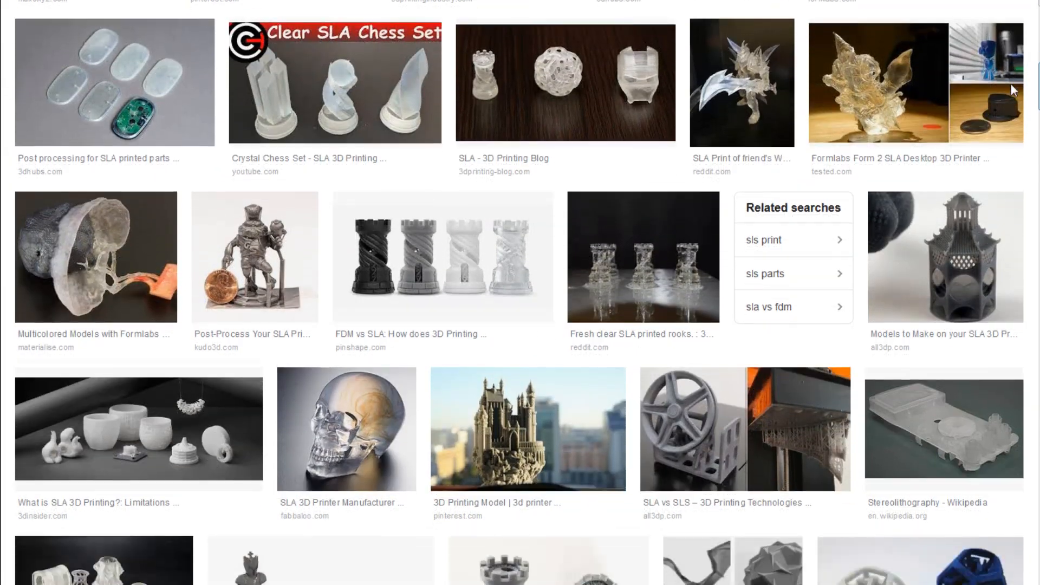
scroll("down", 3)
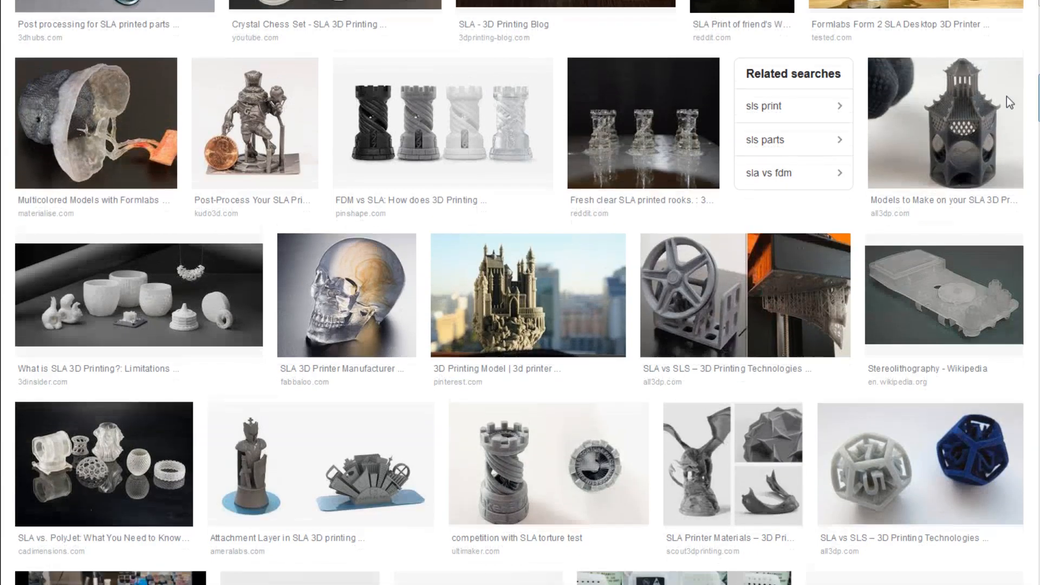
scroll("down", 3)
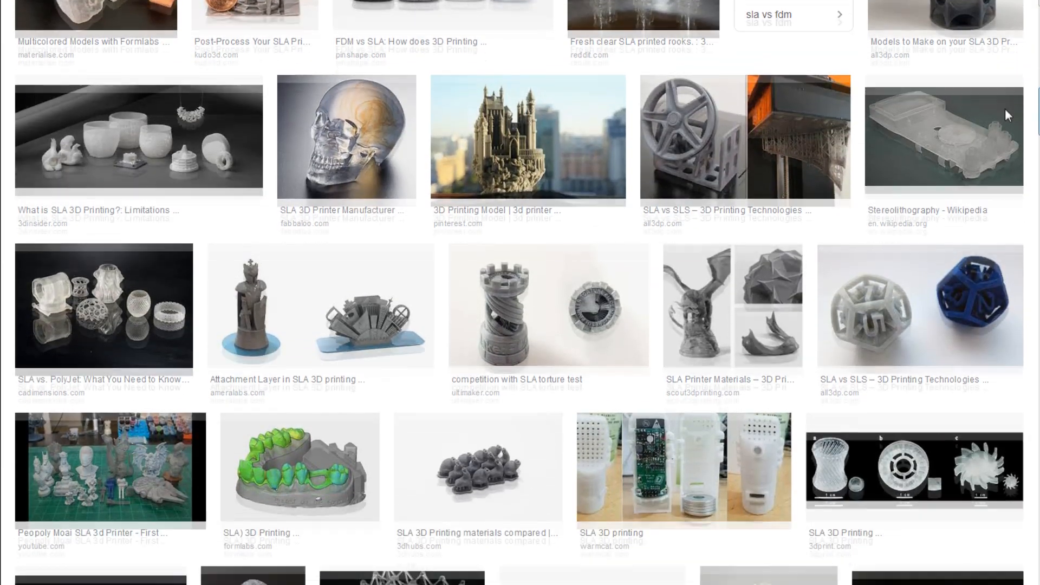
scroll("down", 3)
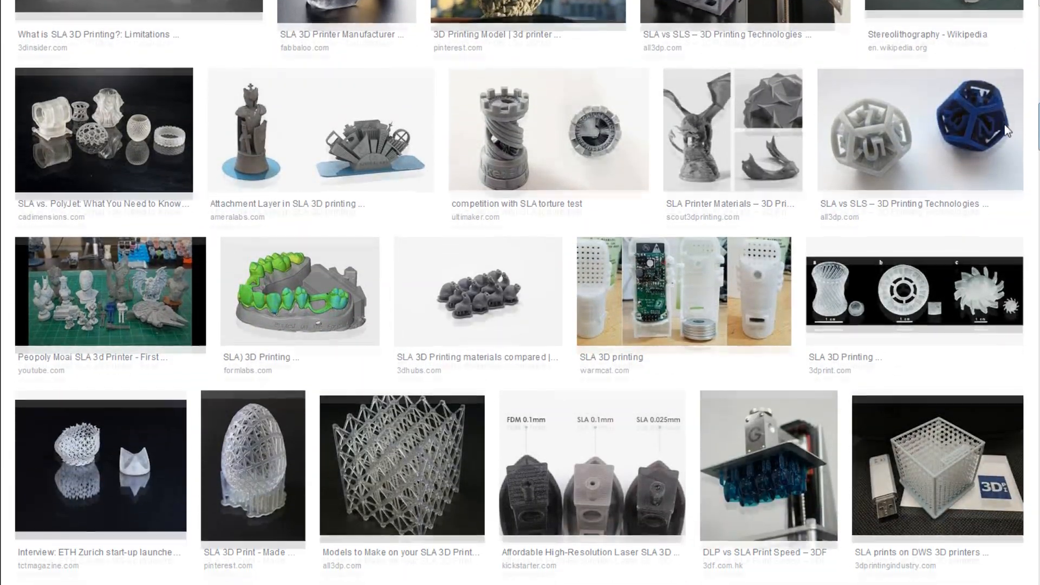
scroll("down", 3)
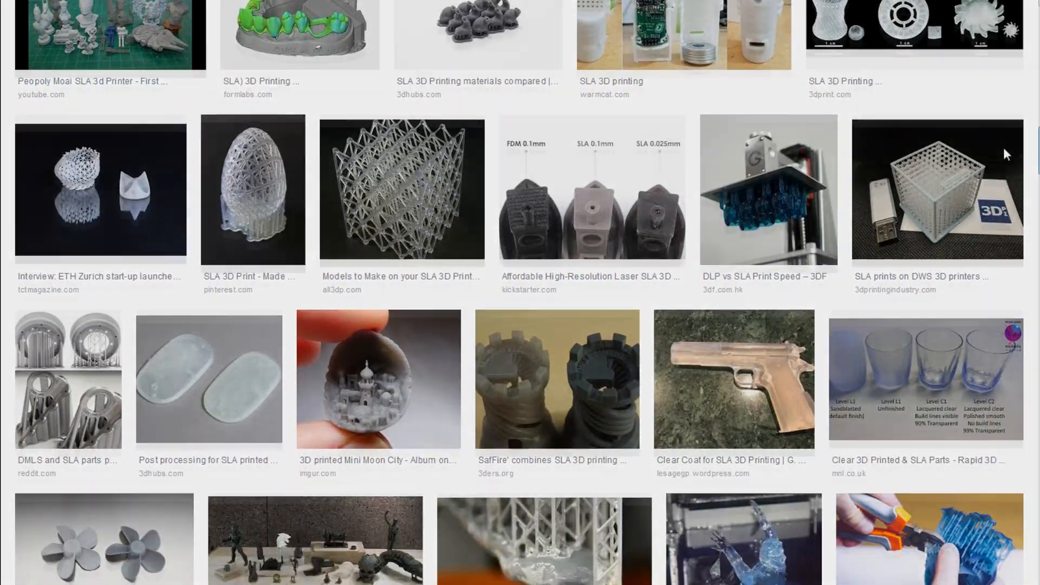